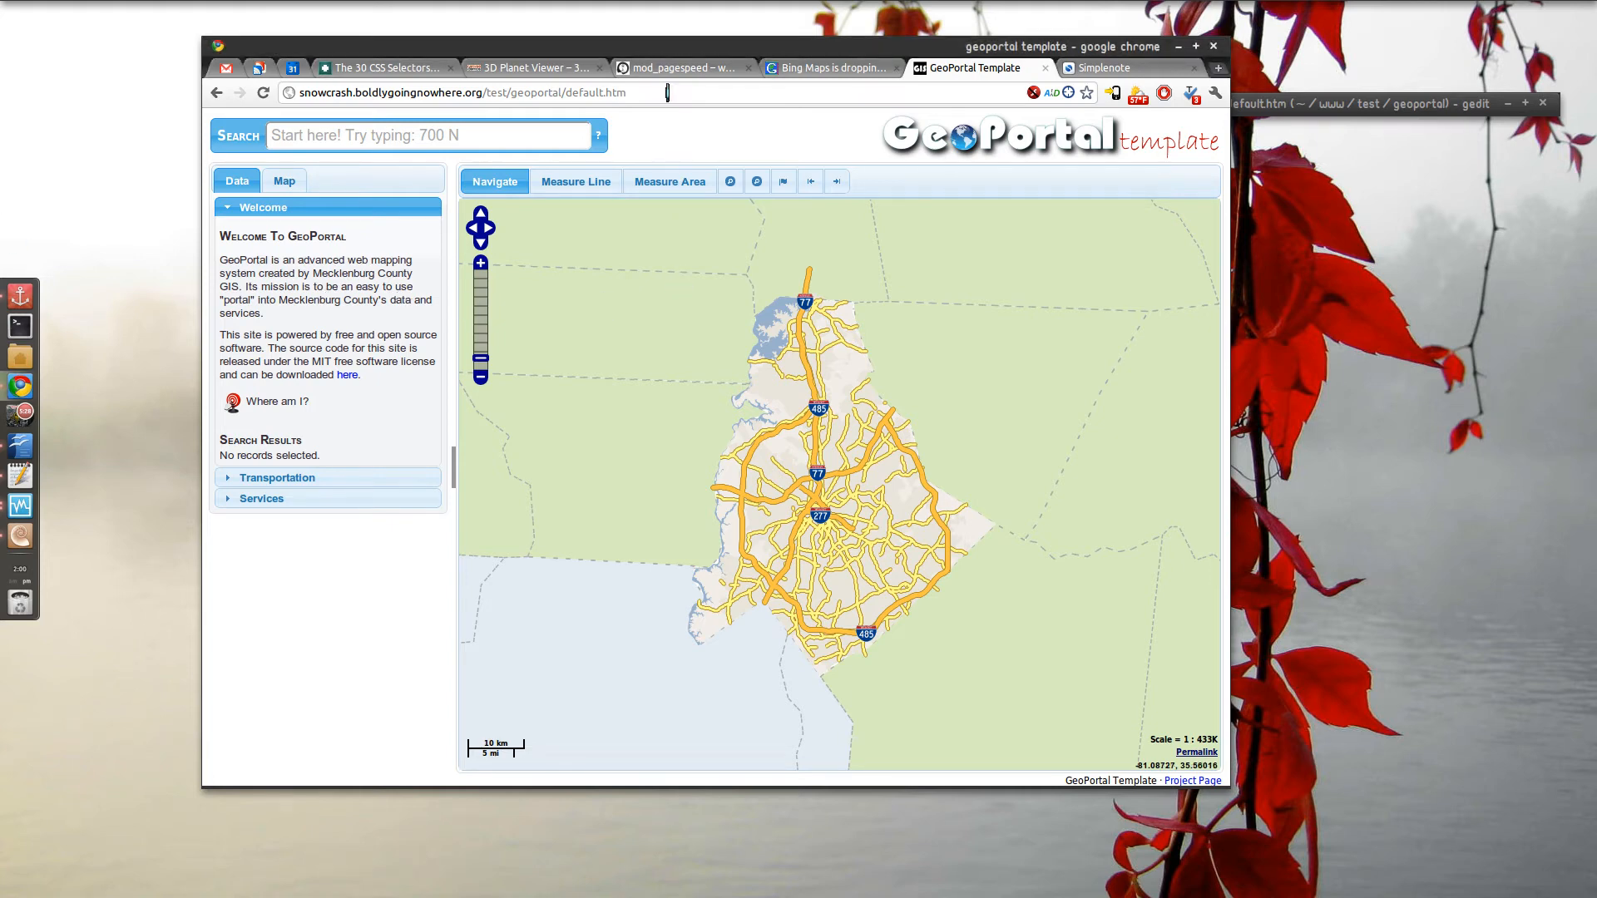
mouse_move(689, 148)
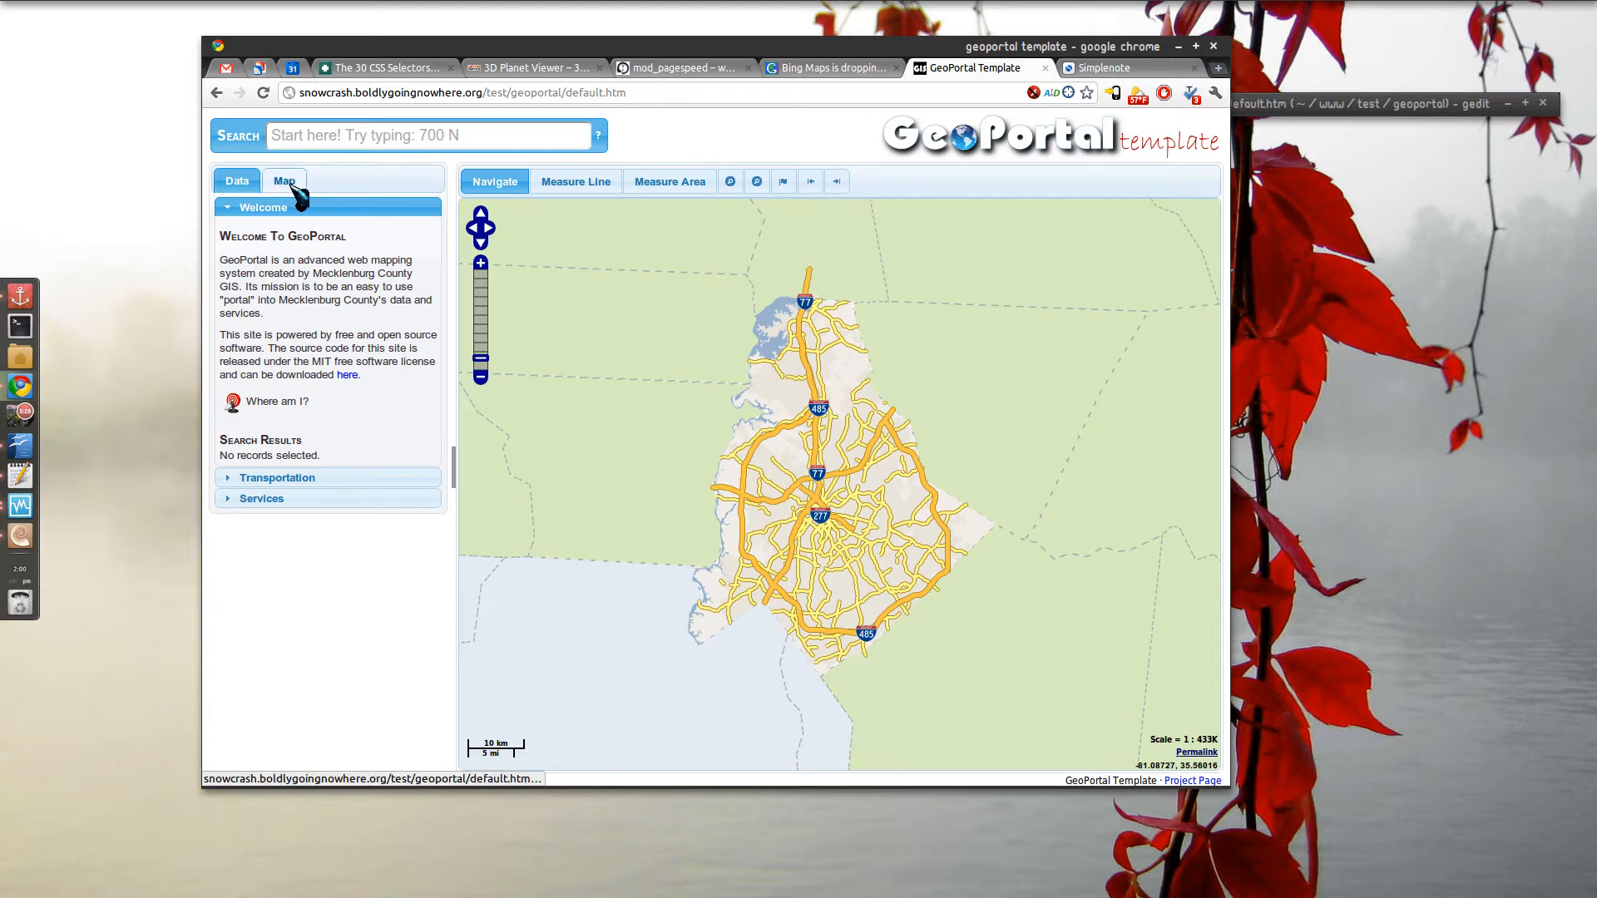
- Show the Map panel with the Google Earth section noting Windows/Mac-only plugin support
click(285, 180)
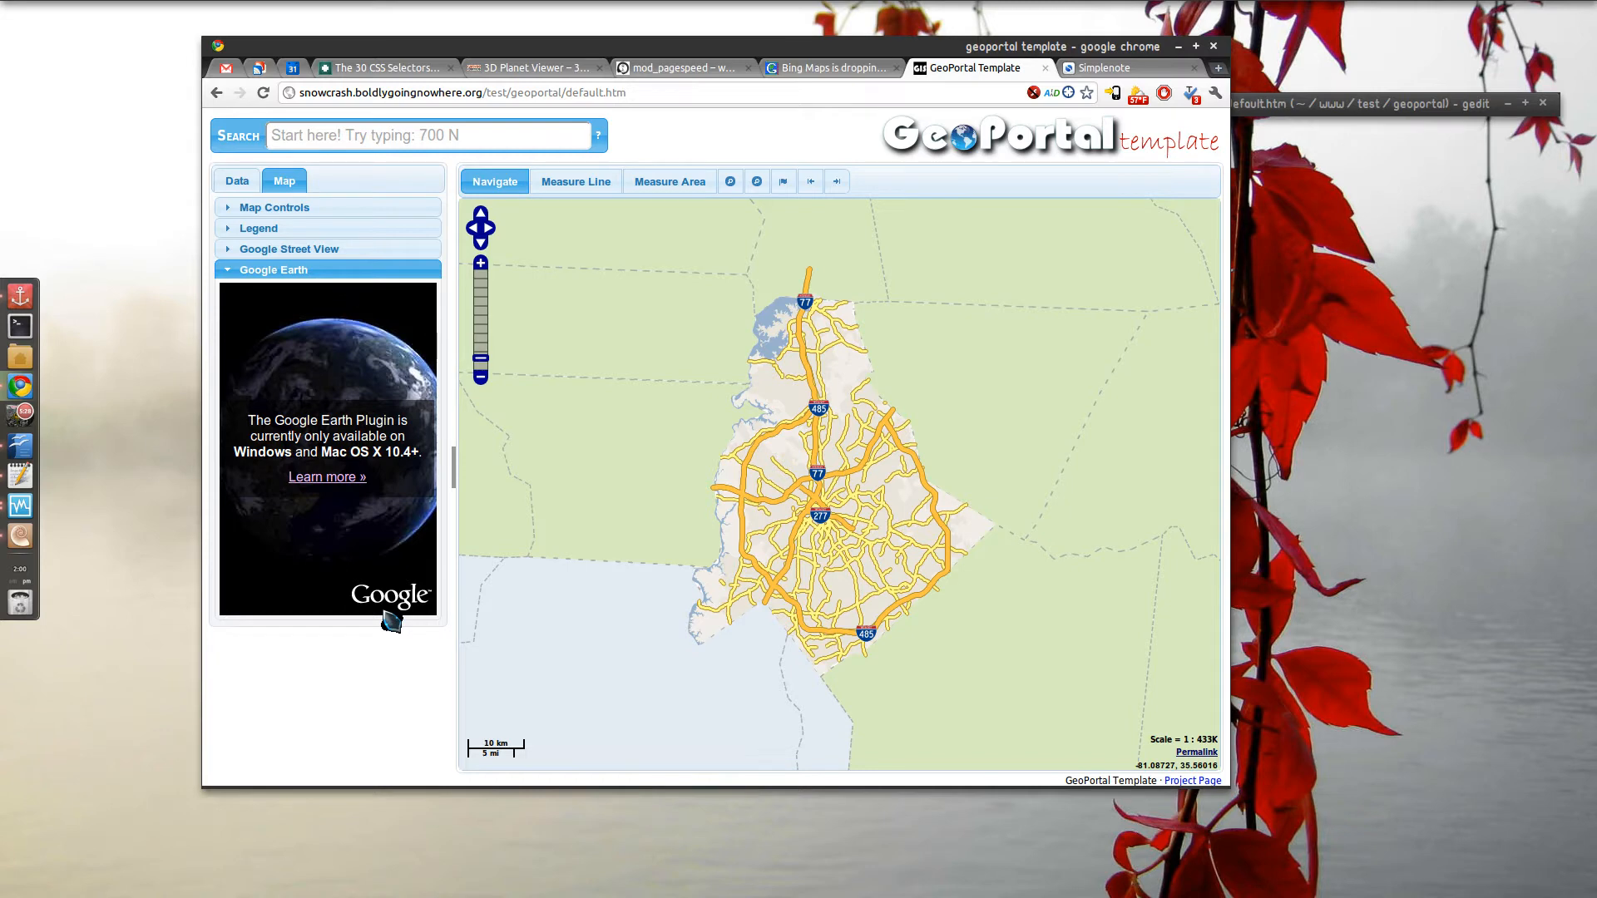
mouse_move(389, 620)
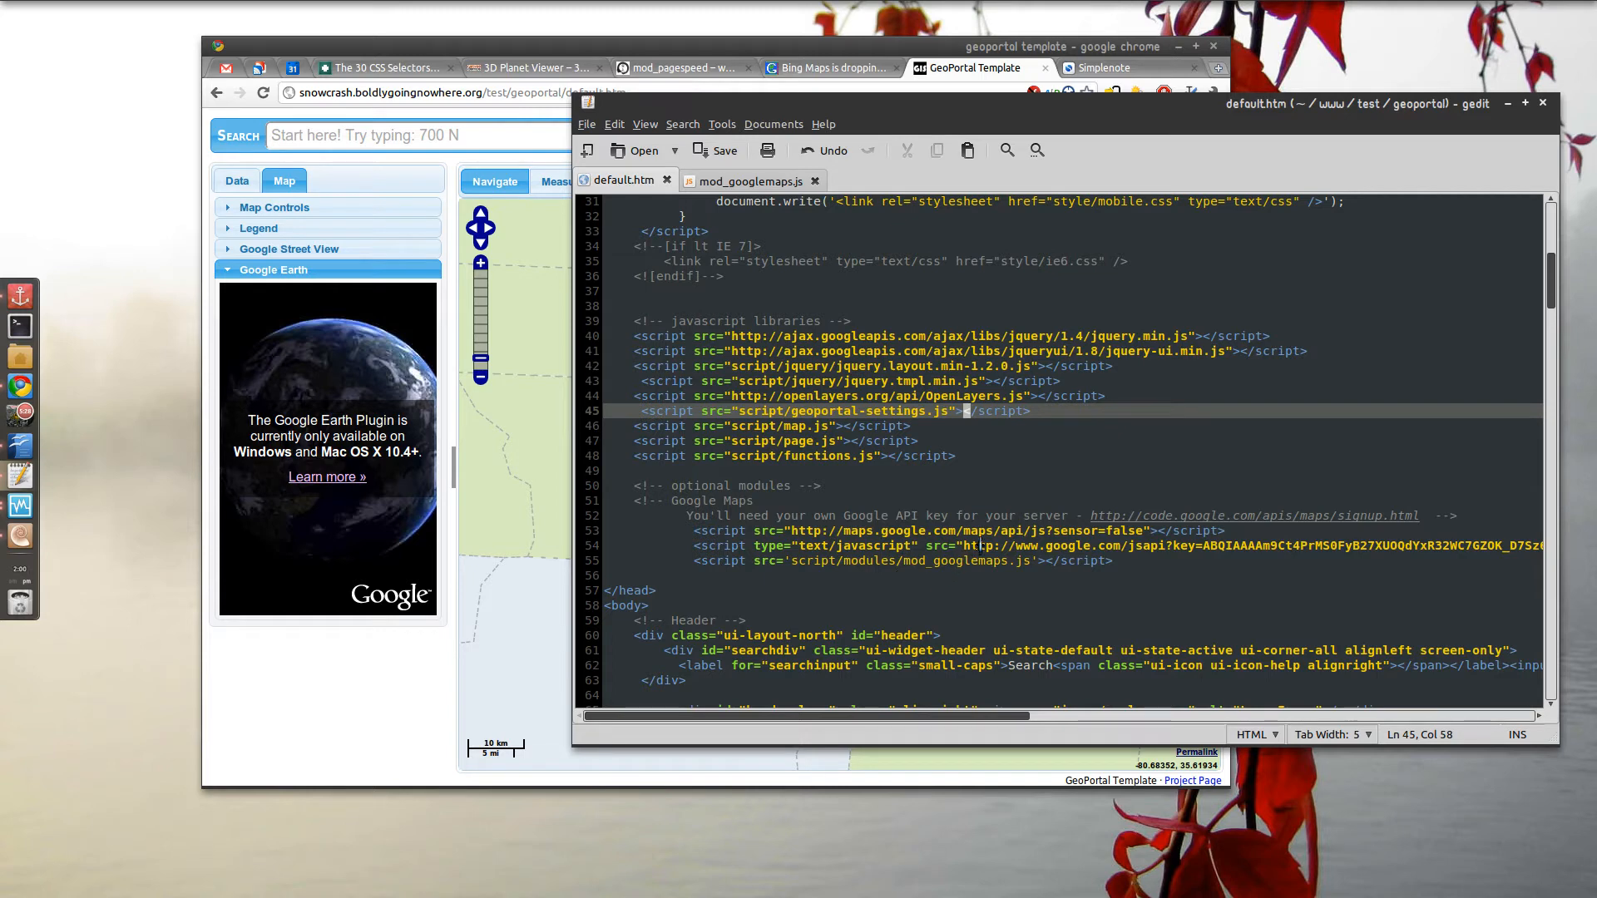
mouse_move(950, 564)
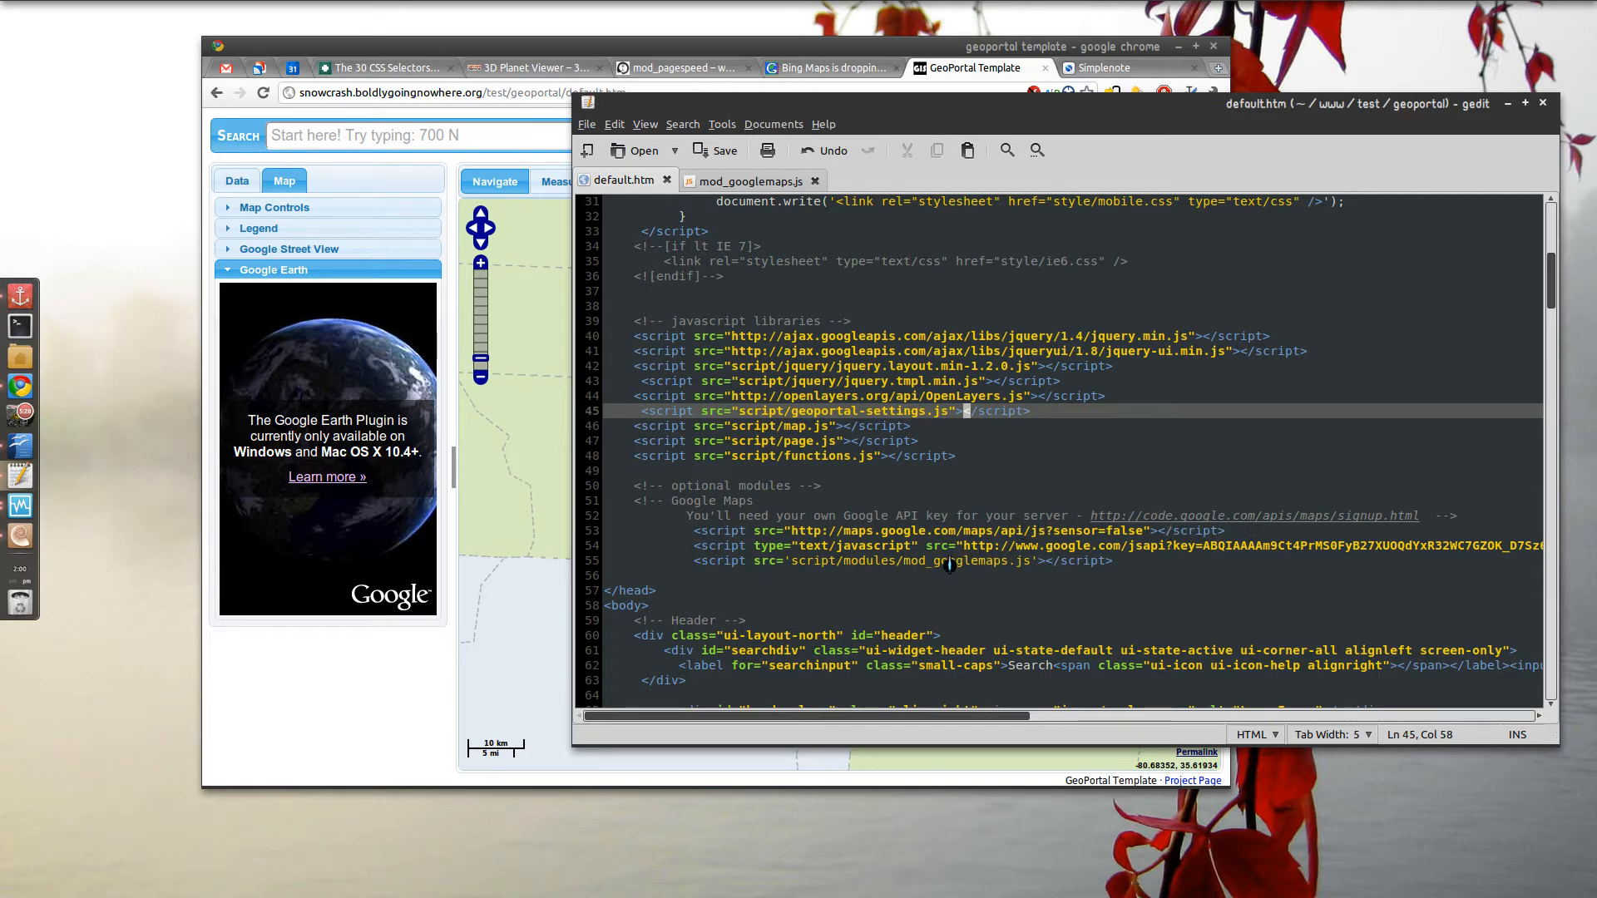
mouse_move(995, 586)
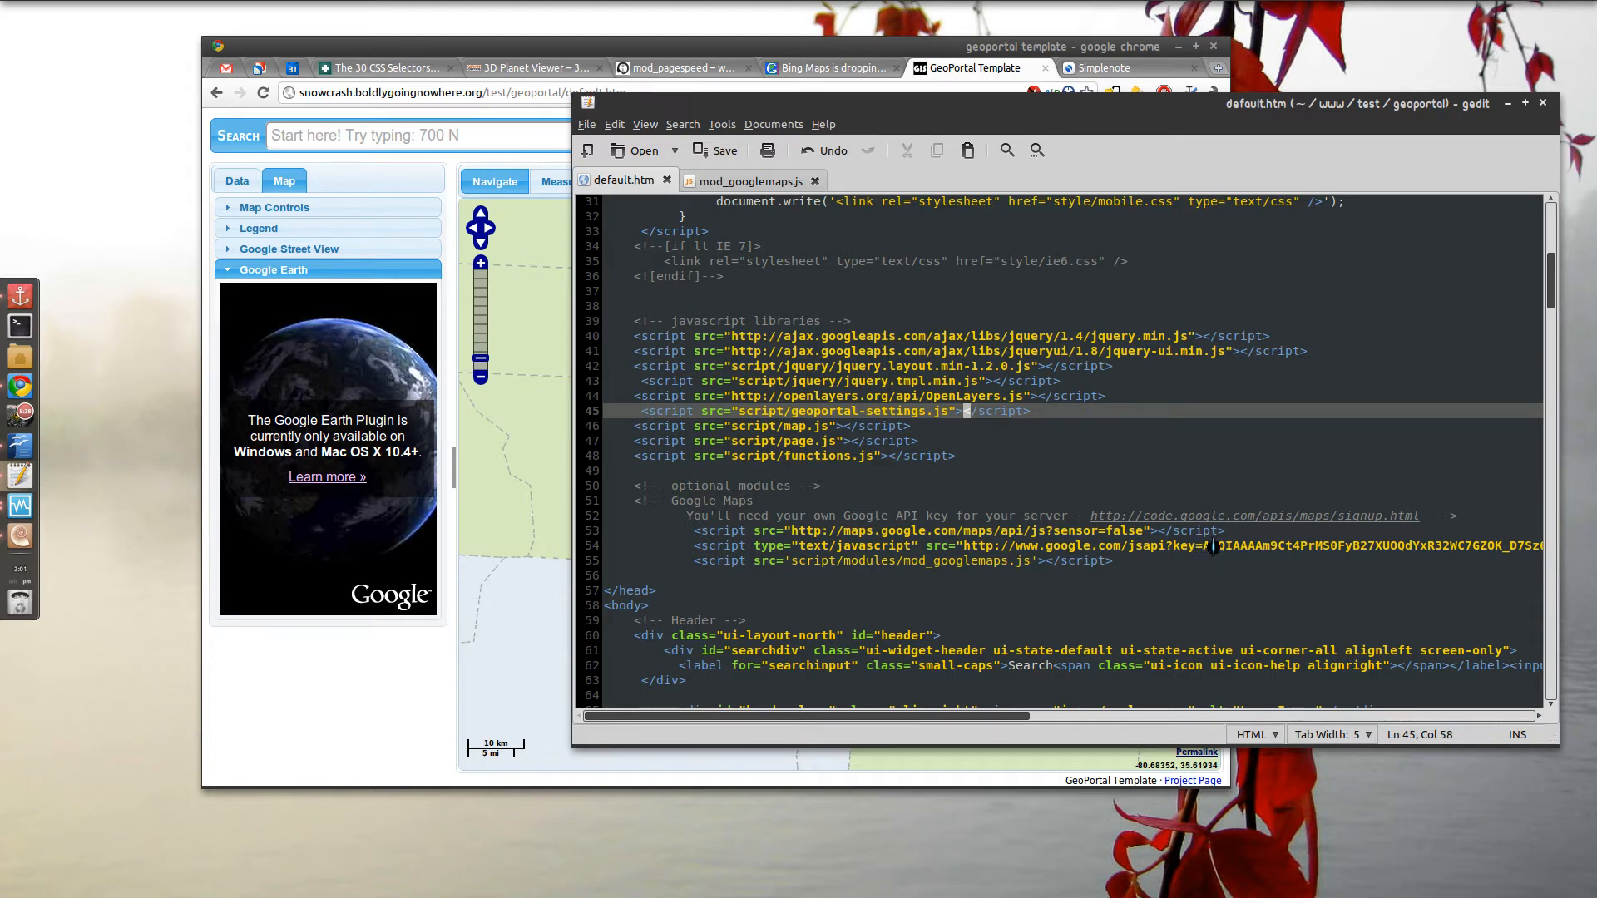
- View default.htm's script includes with the Google Maps API key and mod_googlemaps.js
text(A)
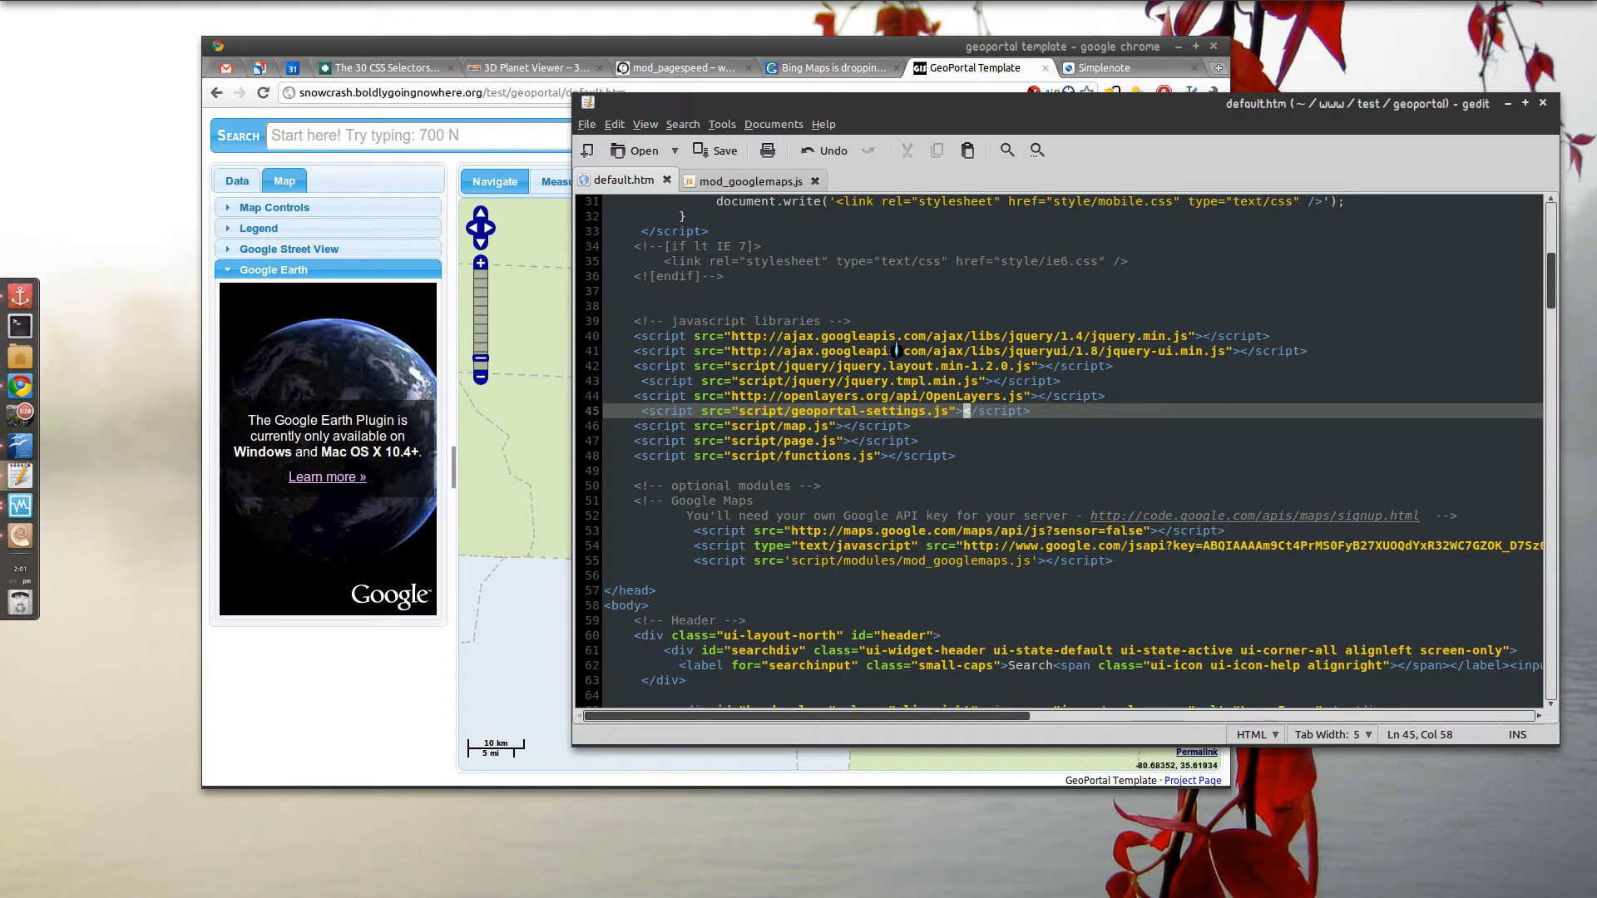
- View the mod_googlemaps.js source and scroll through its widget code
click(753, 179)
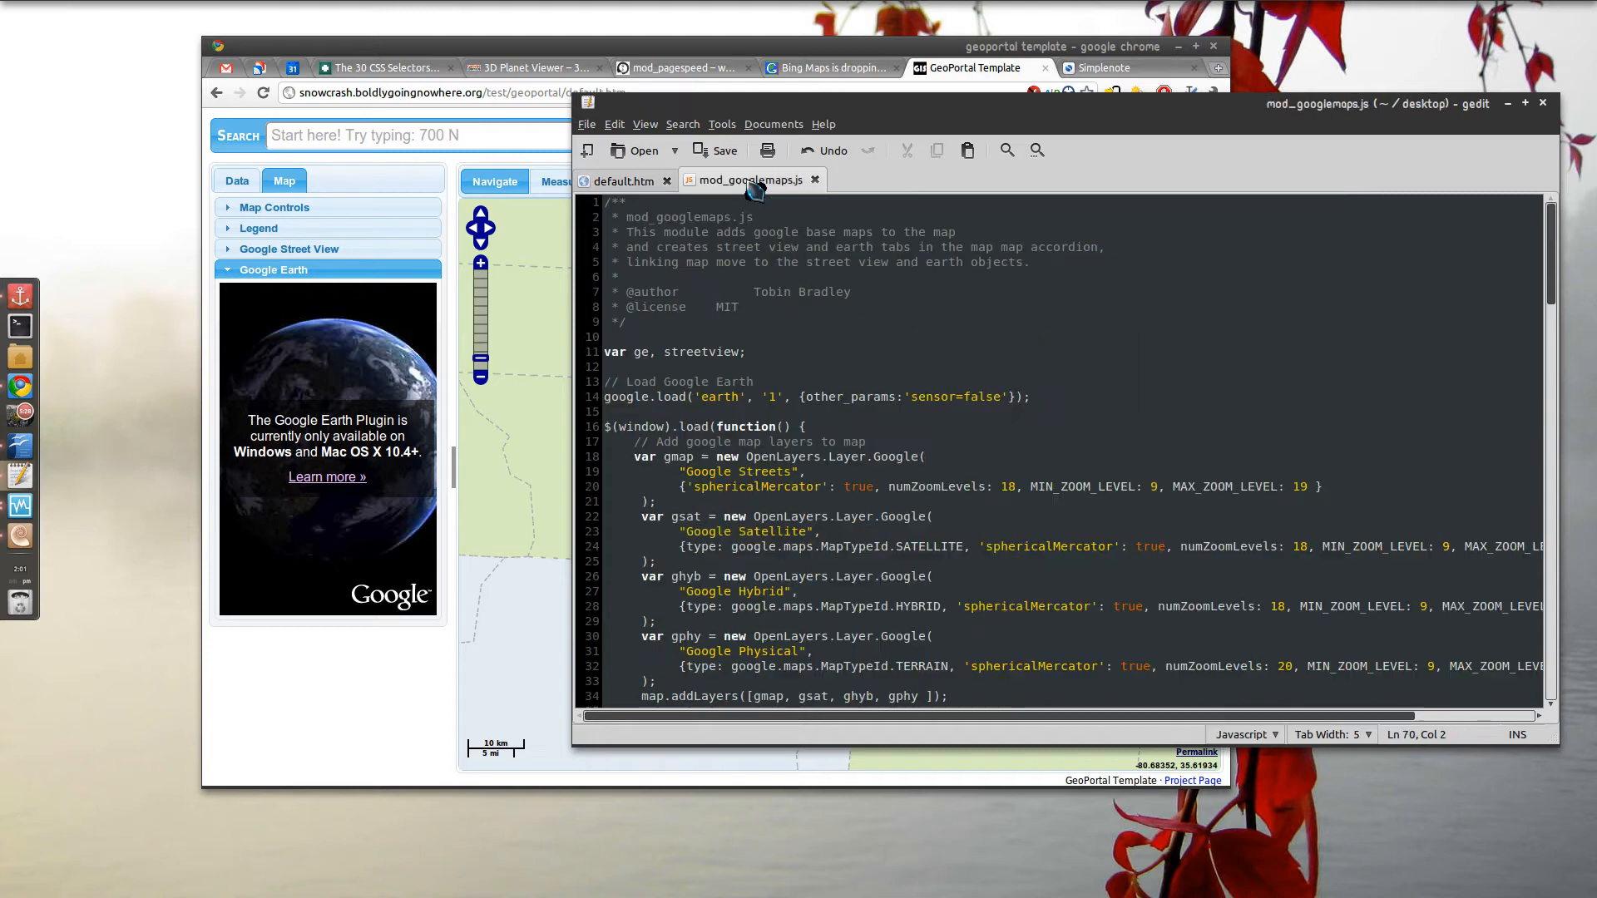
scroll(down, 3)
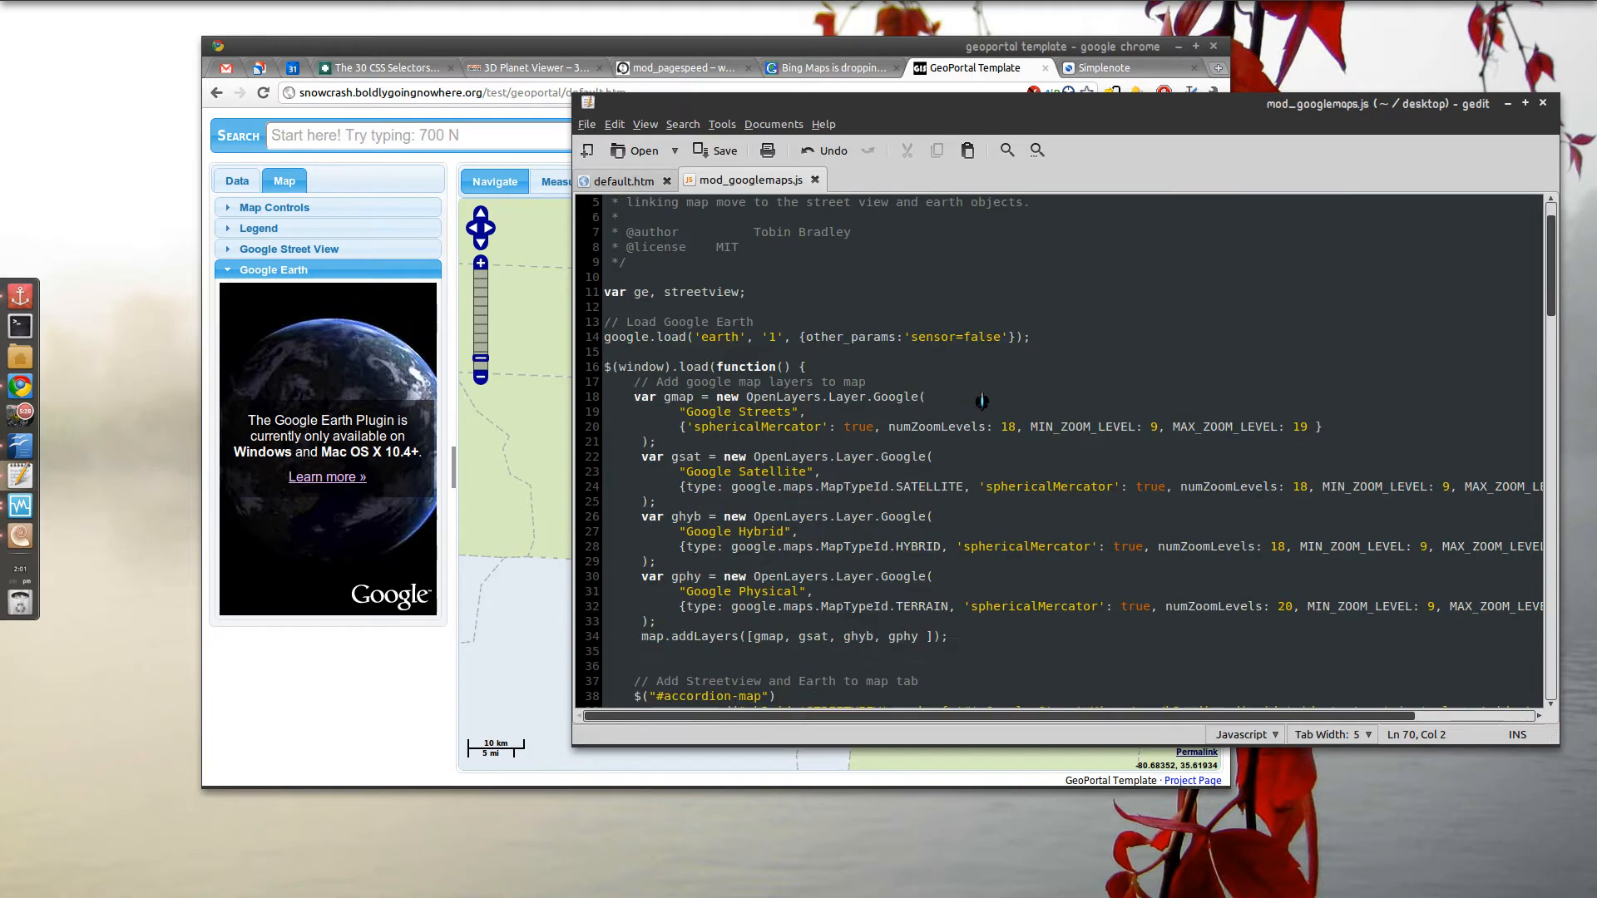
scroll(down, 3)
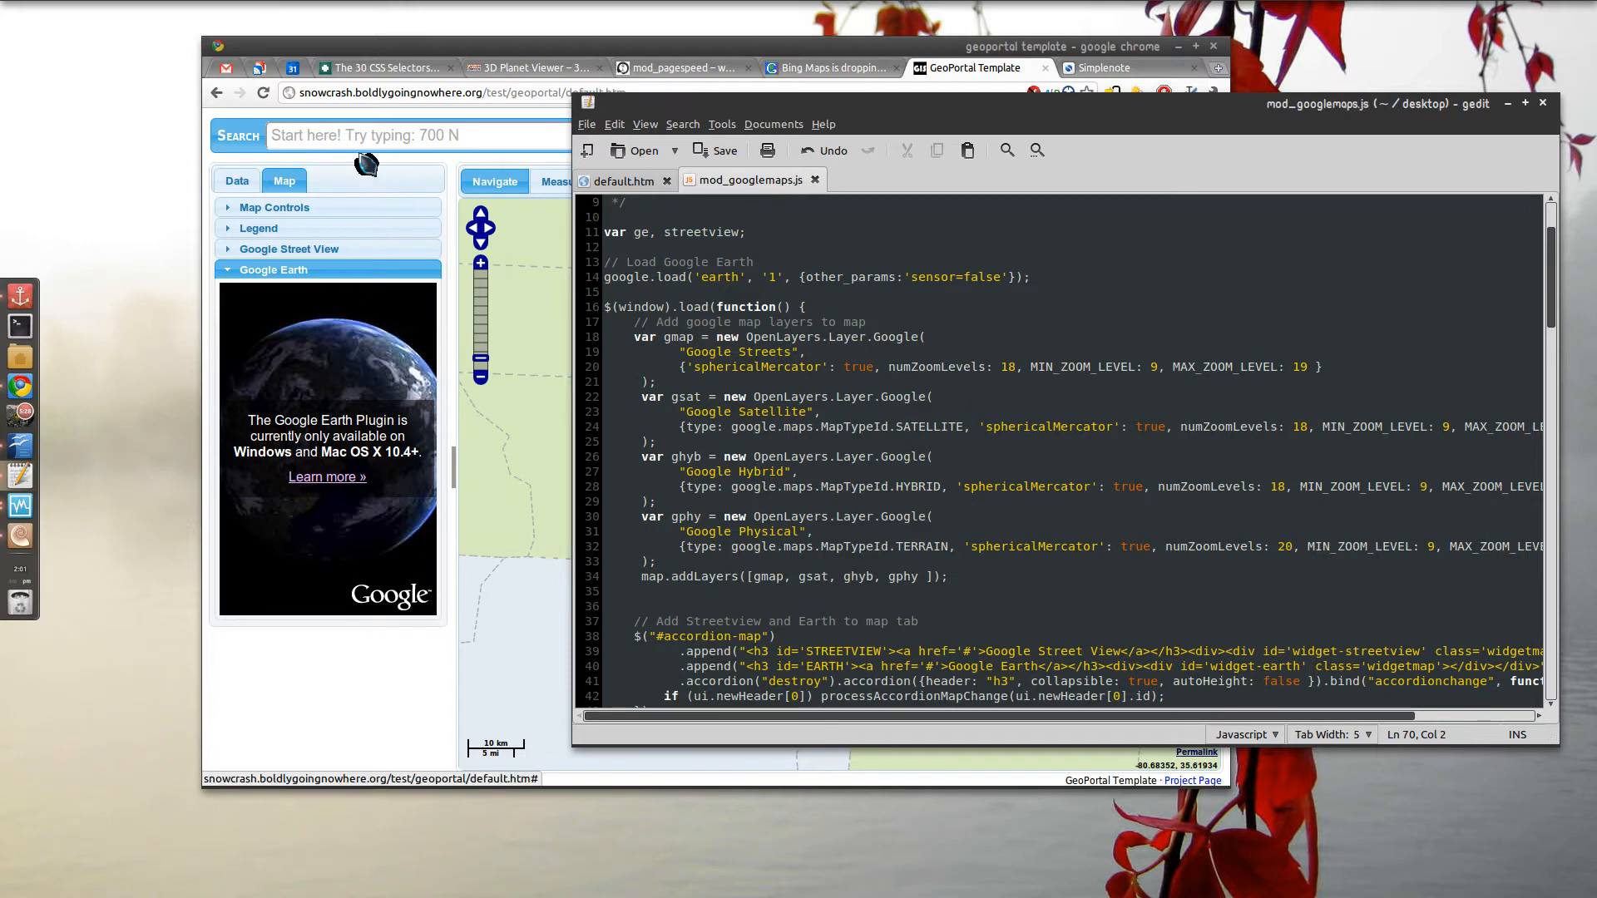
- Switch the GeoPortal base map to Google Streets and scroll to the widgetMaps function
click(274, 206)
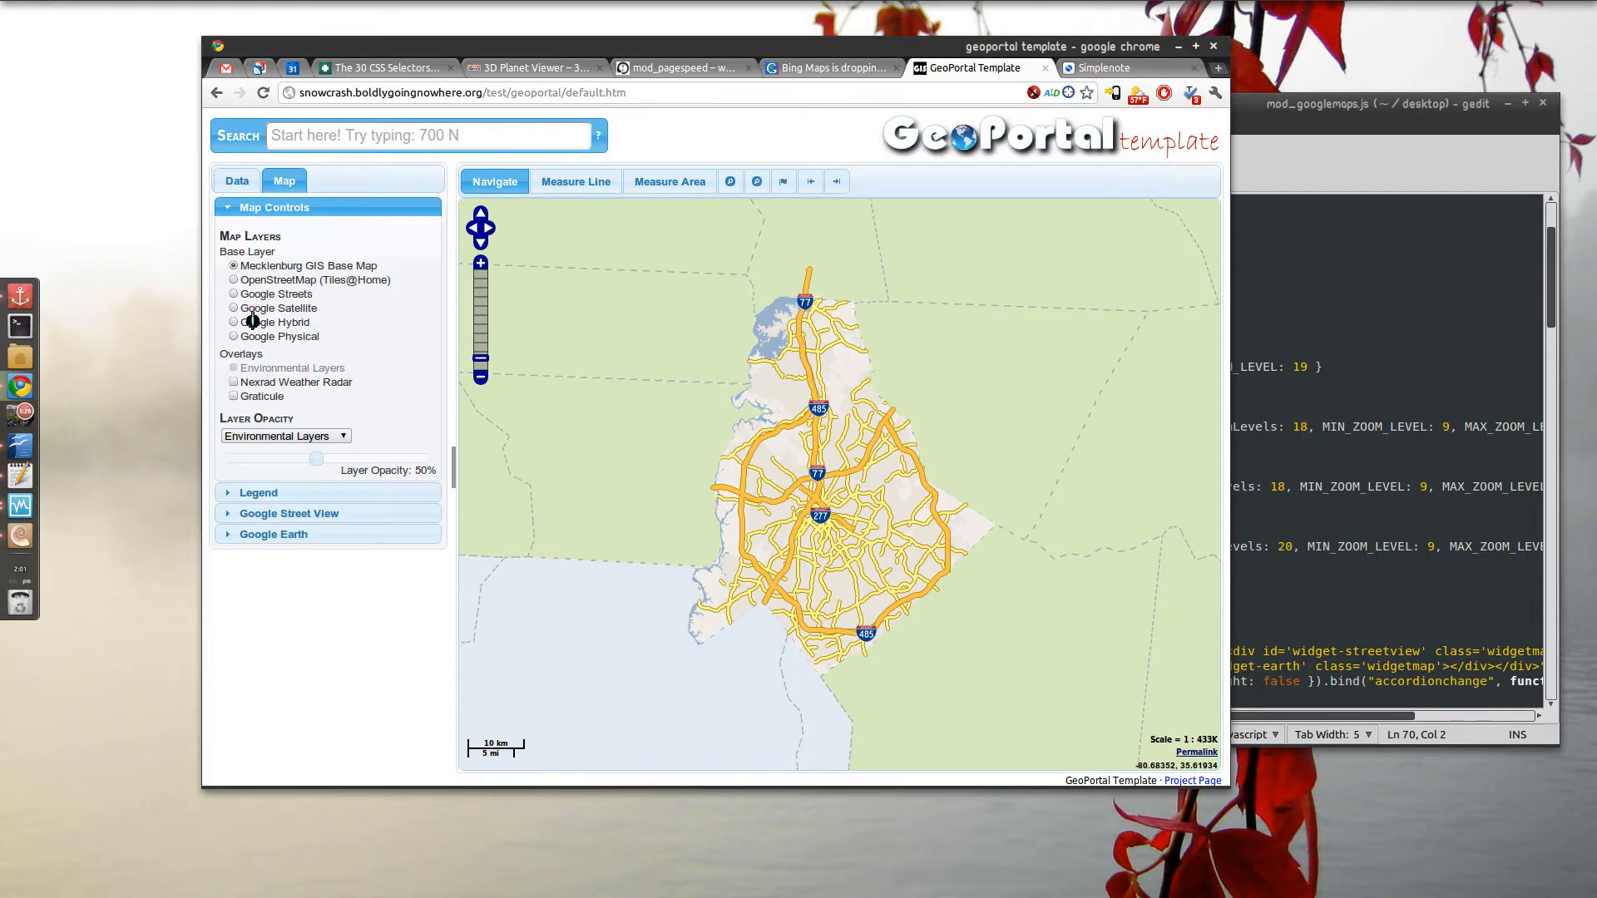
click(234, 293)
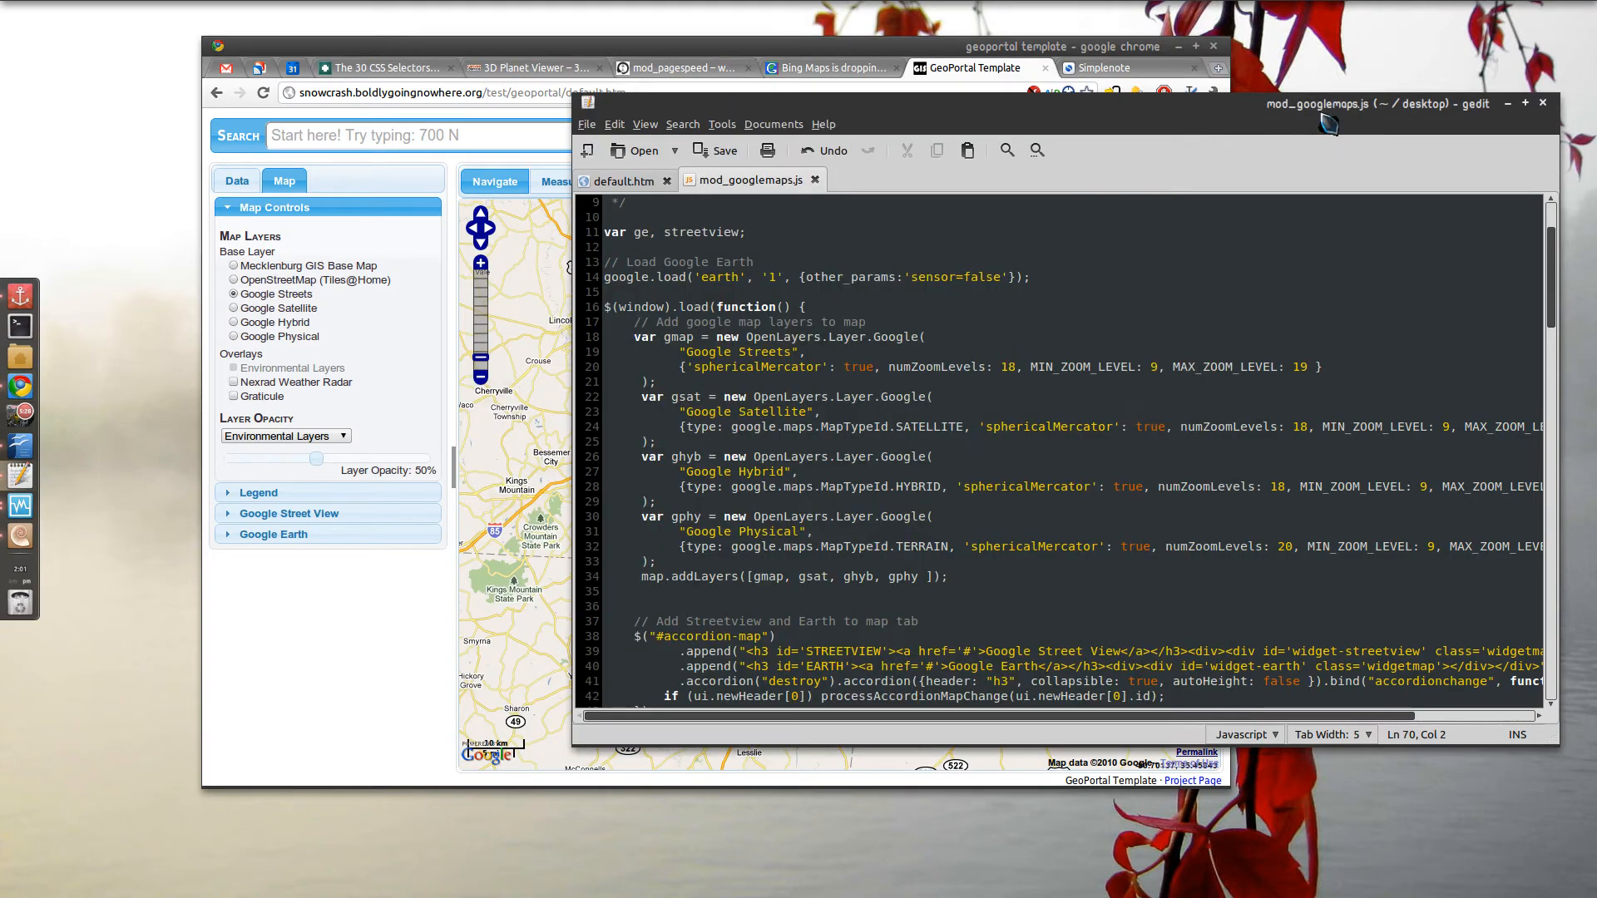
scroll(down, 3)
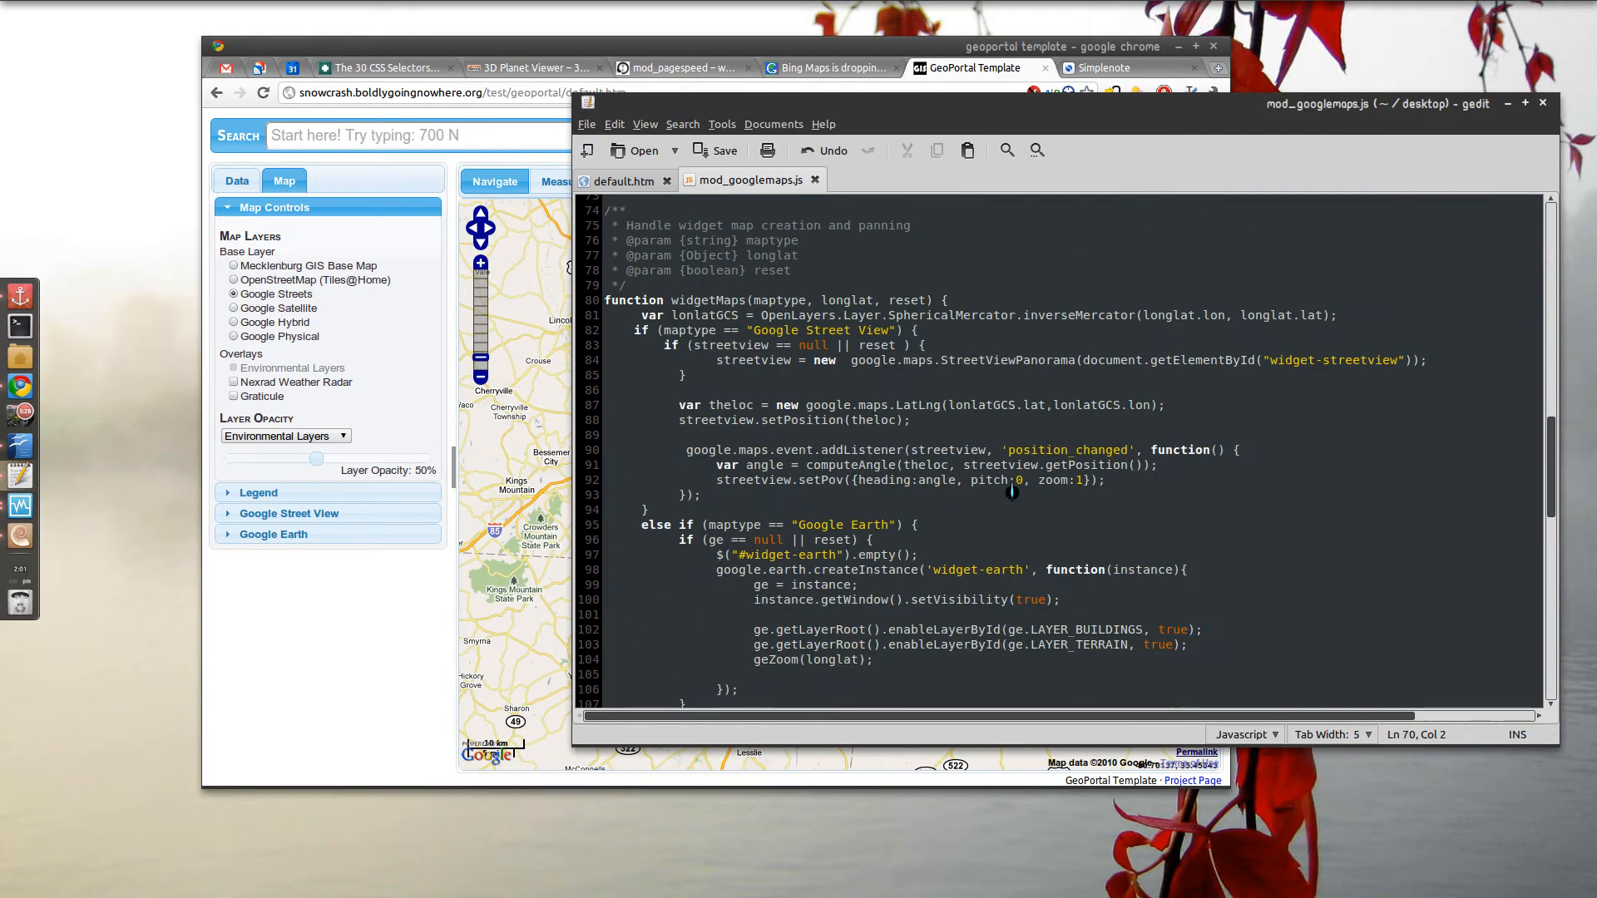
scroll(down, 3)
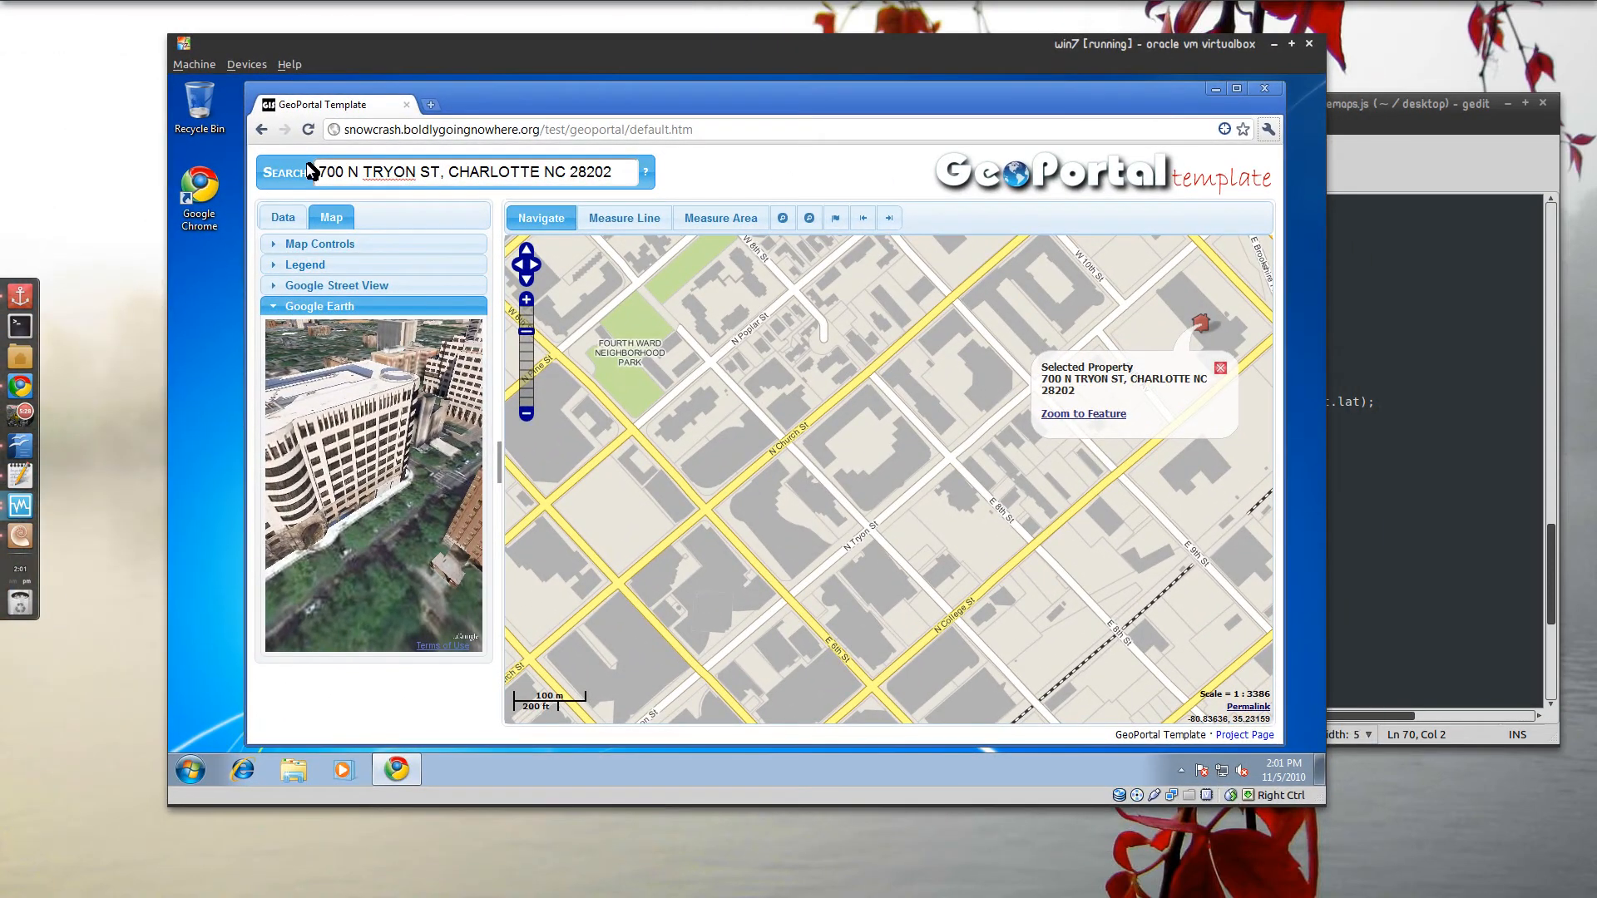
- Show 700 N Tryon St on the map and expand the Google Earth 3D view beside it
click(306, 130)
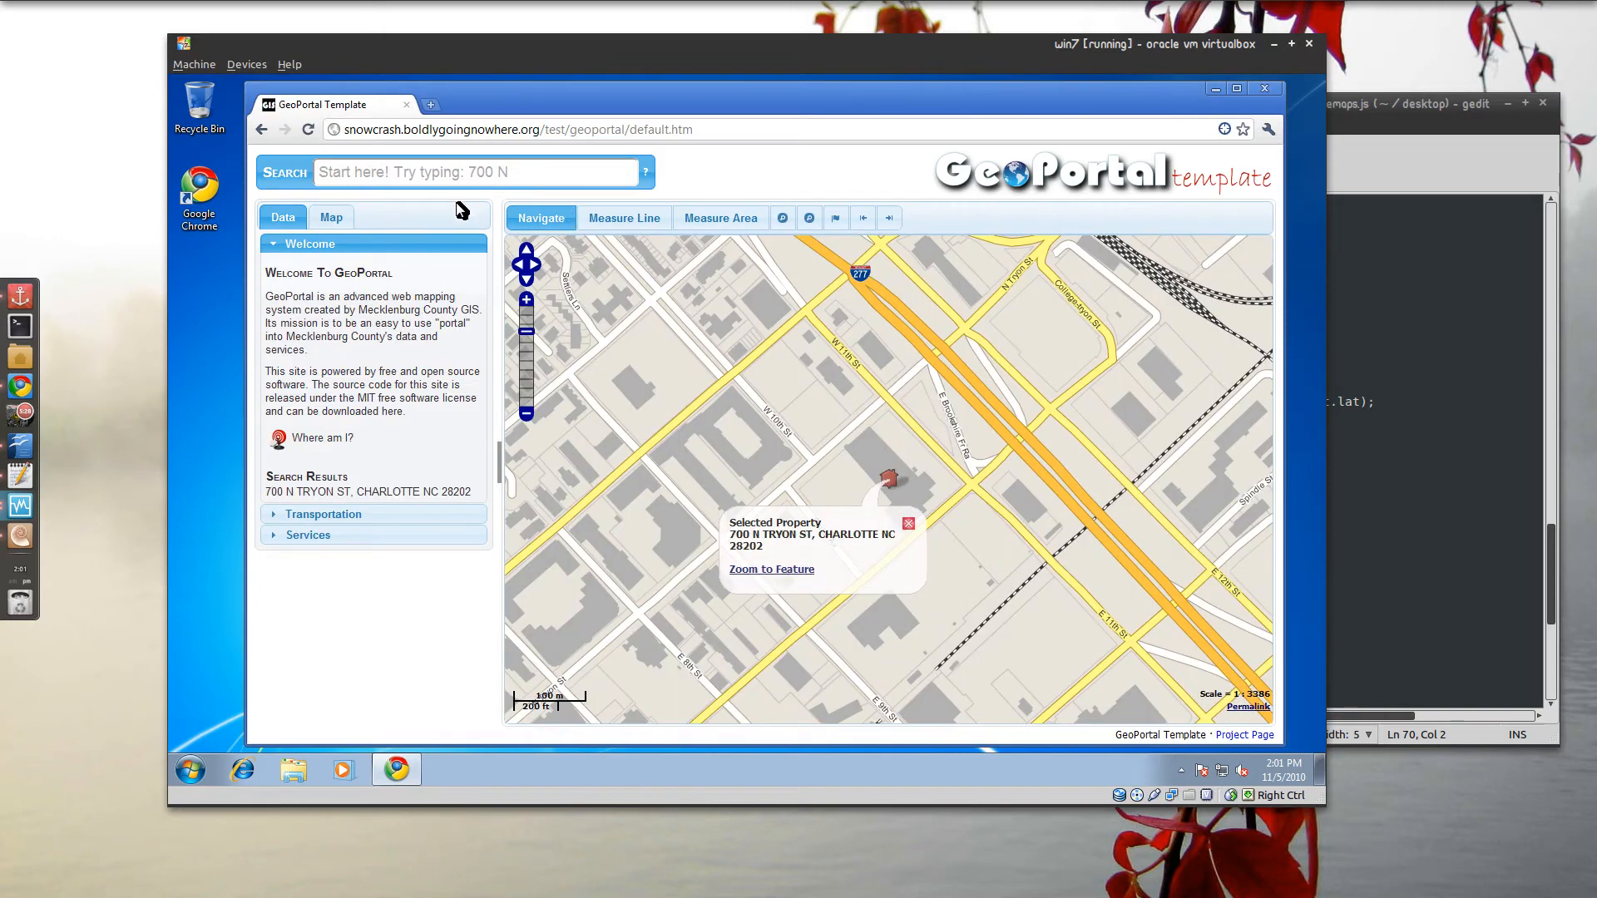
click(330, 216)
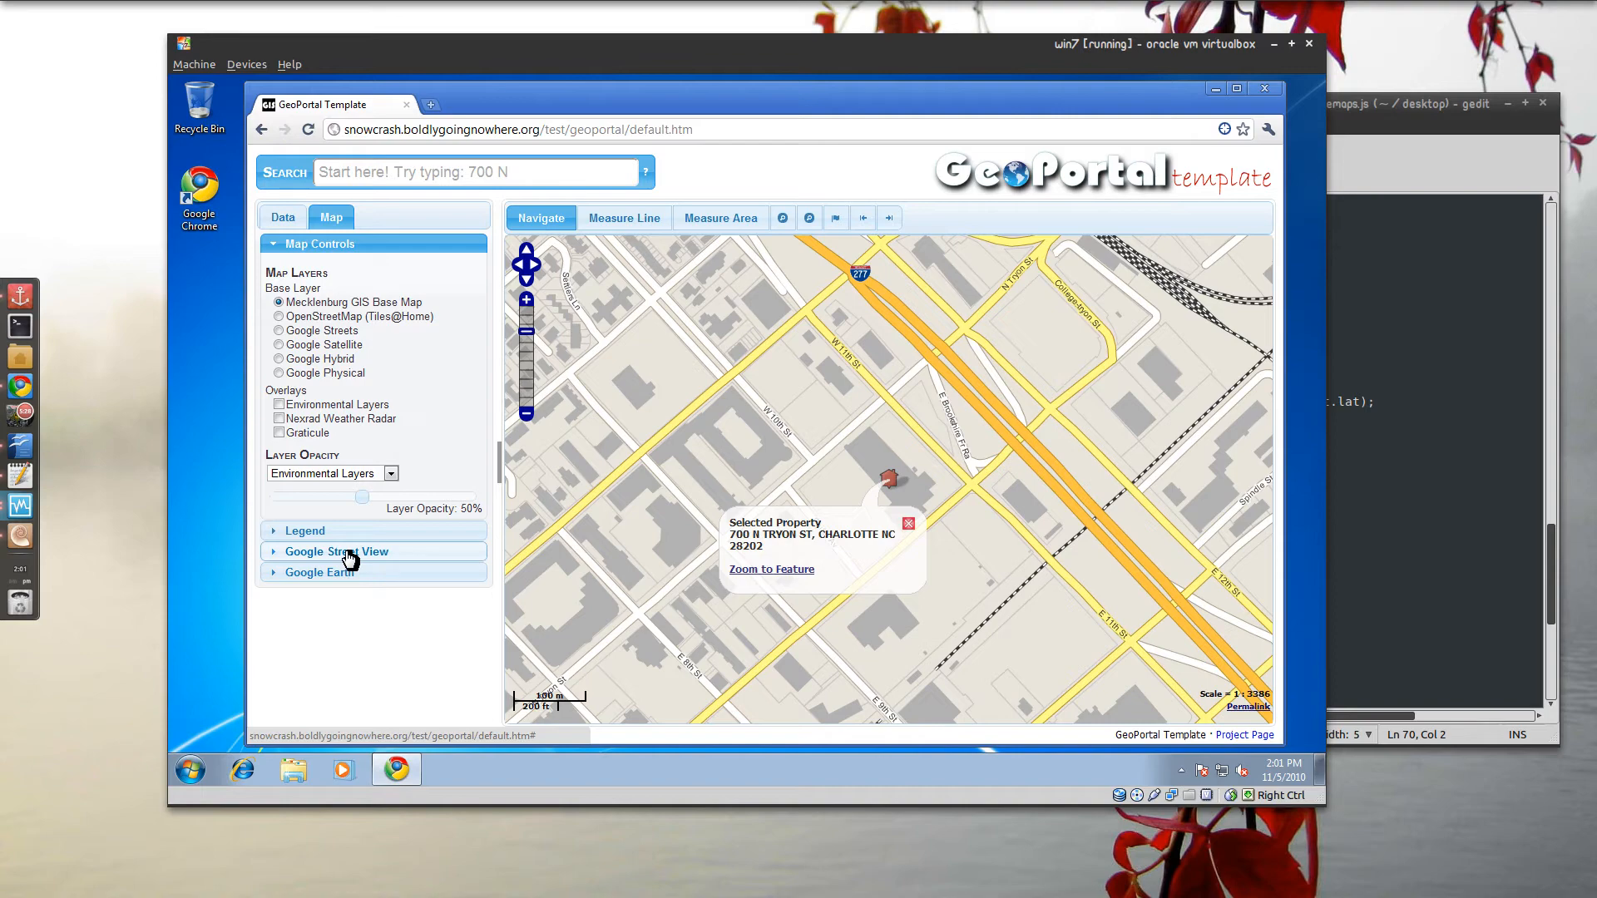
click(319, 573)
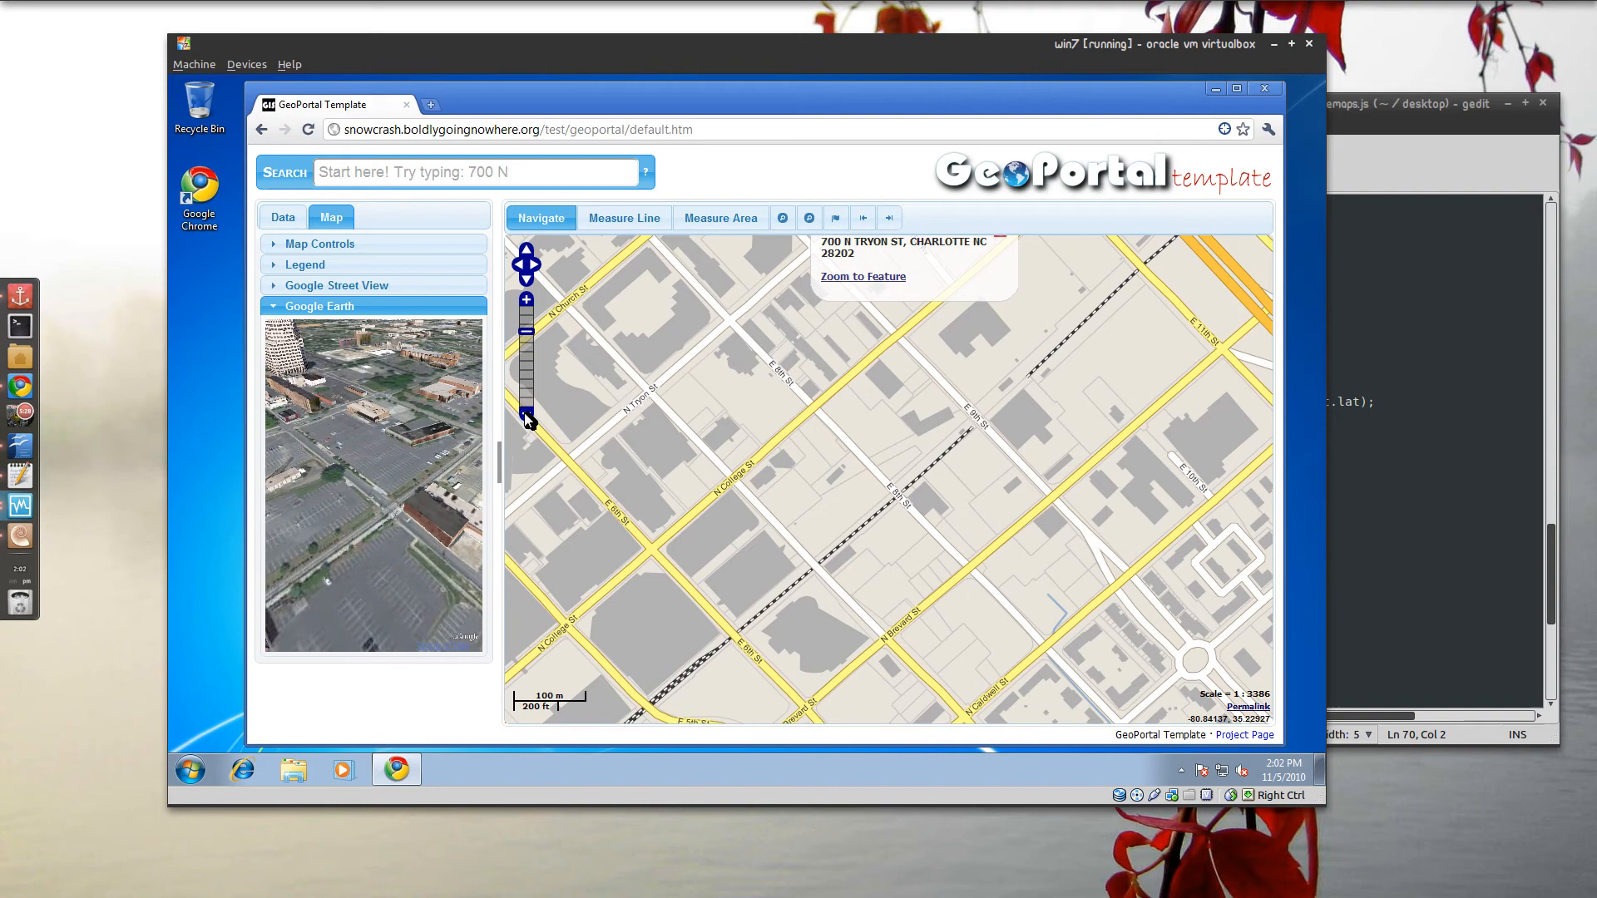
- Zoom the map out one level to 1:6771 so the Google Earth view widens with it
click(527, 419)
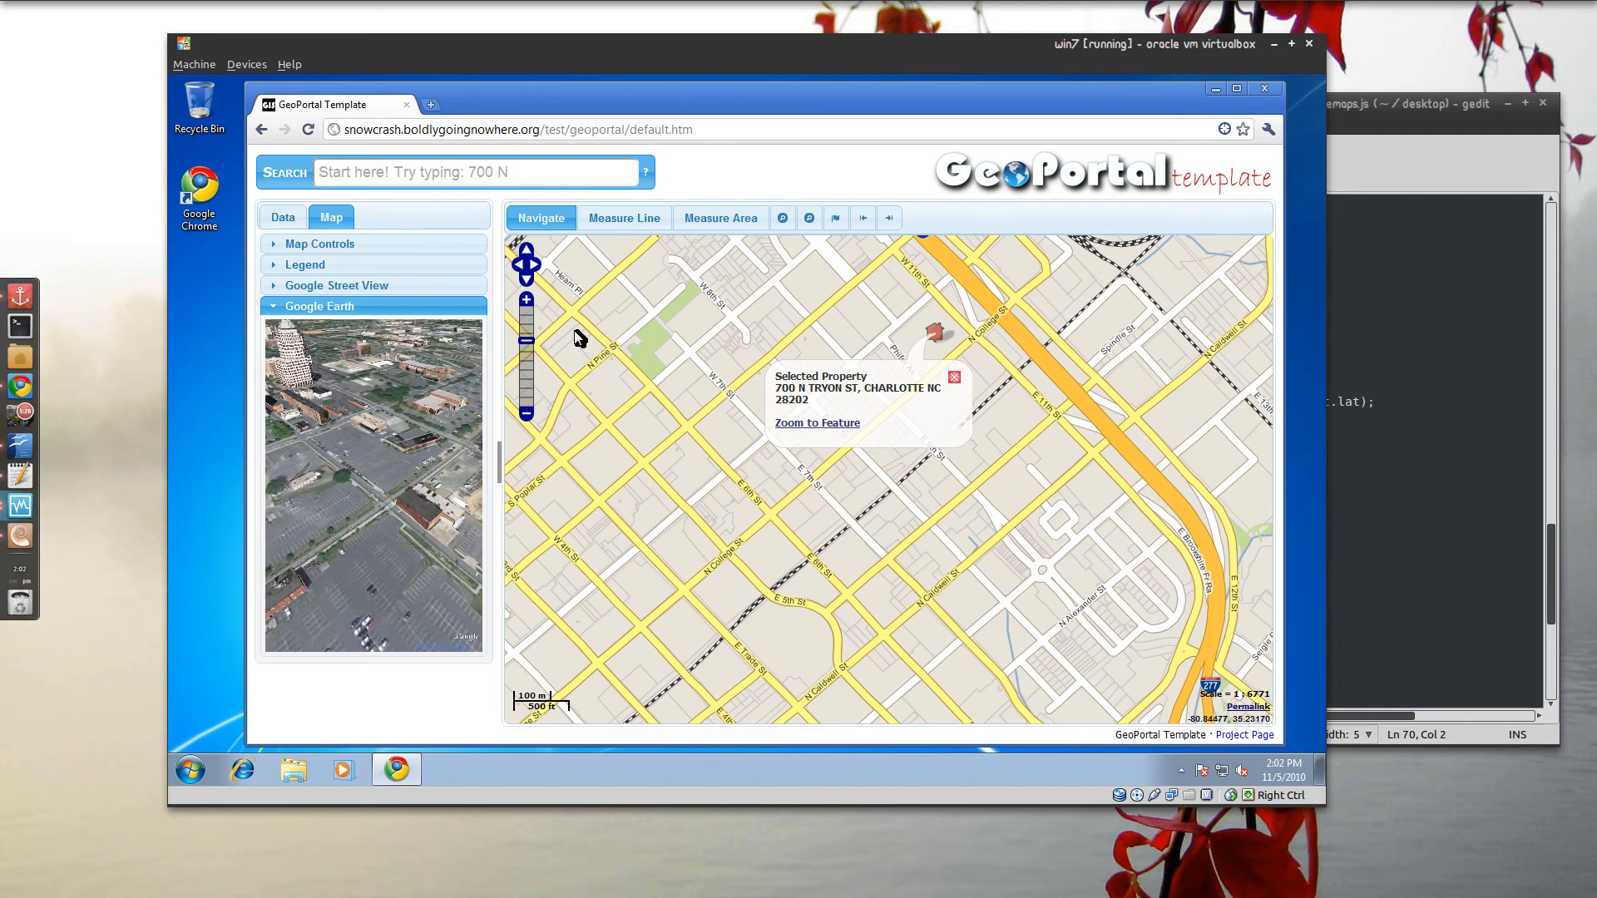
mouse_move(981, 267)
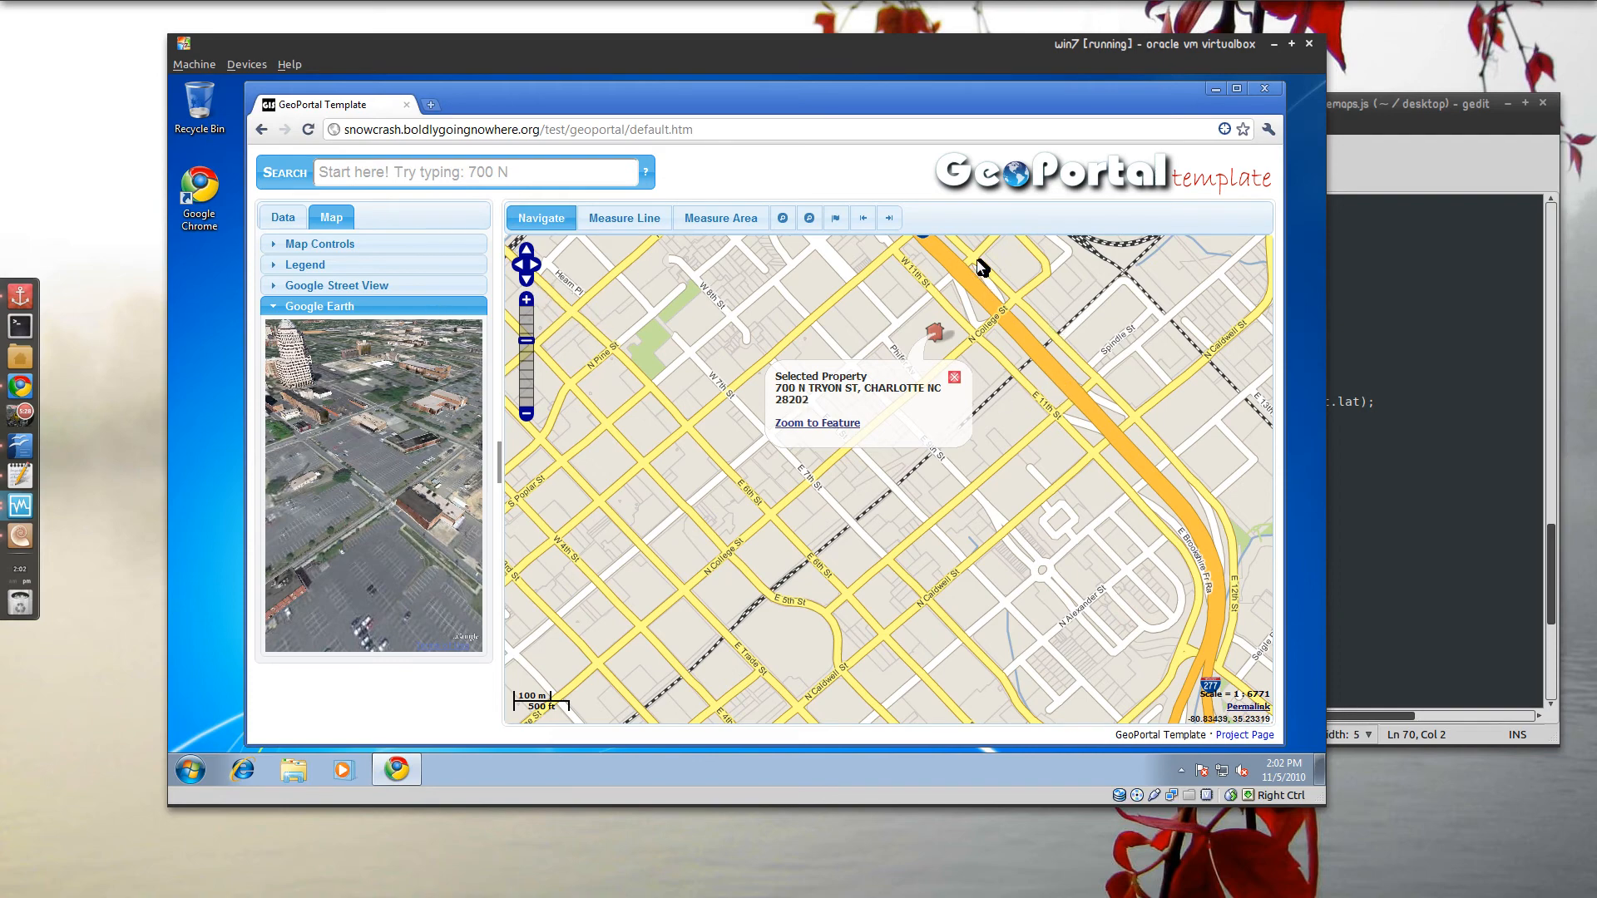